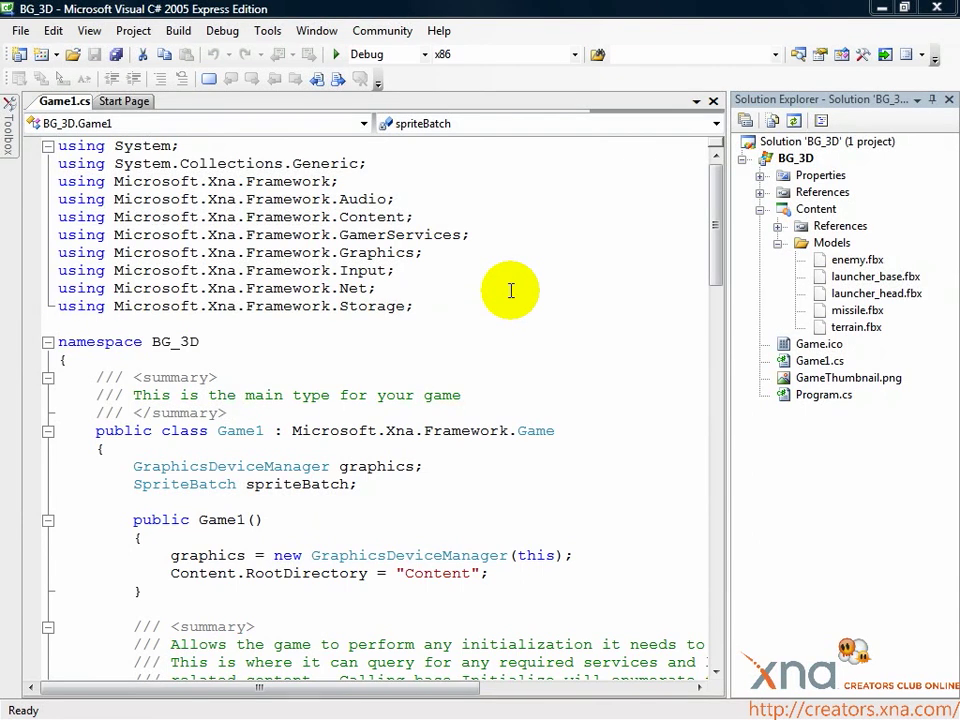
{"action": "mouse_move", "coordinate": [588, 280]}
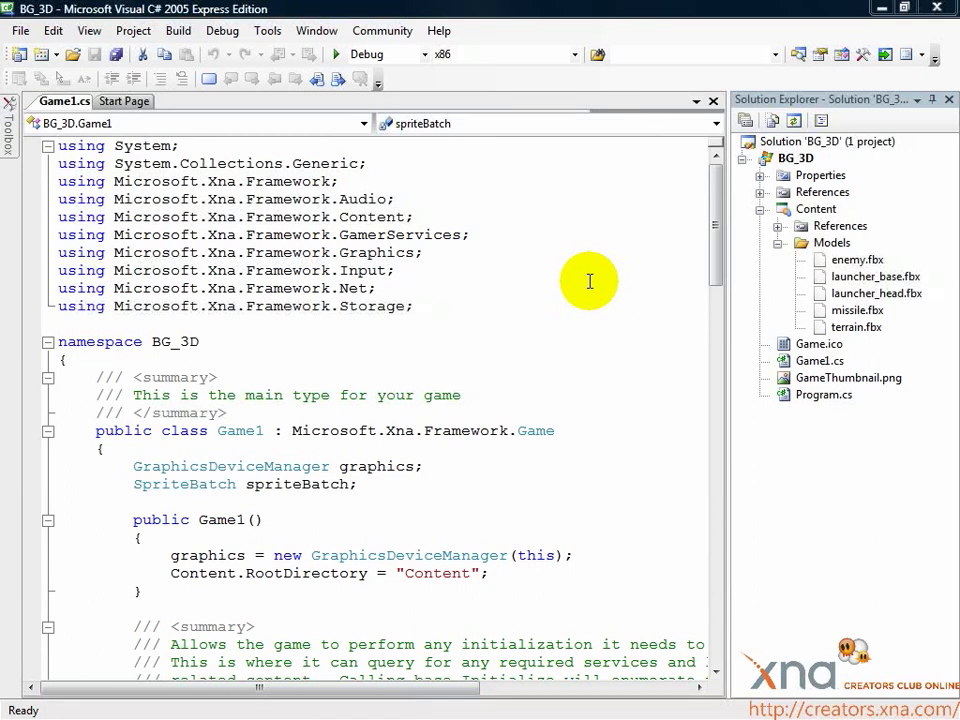
{"action": "mouse_move", "coordinate": [578, 276]}
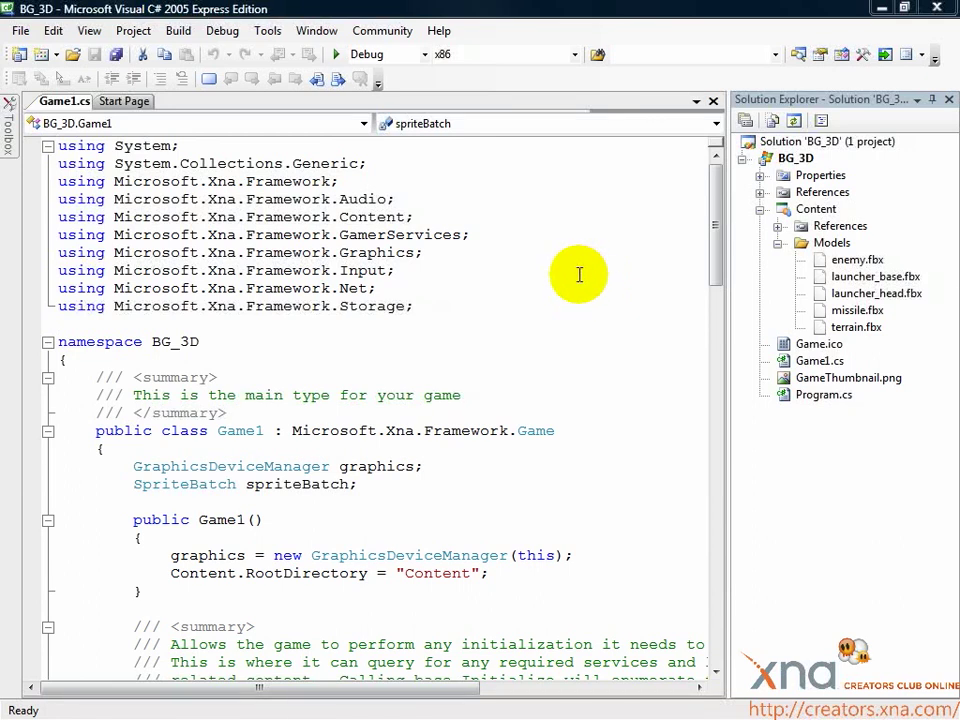
{"action": "mouse_move", "coordinate": [904, 16]}
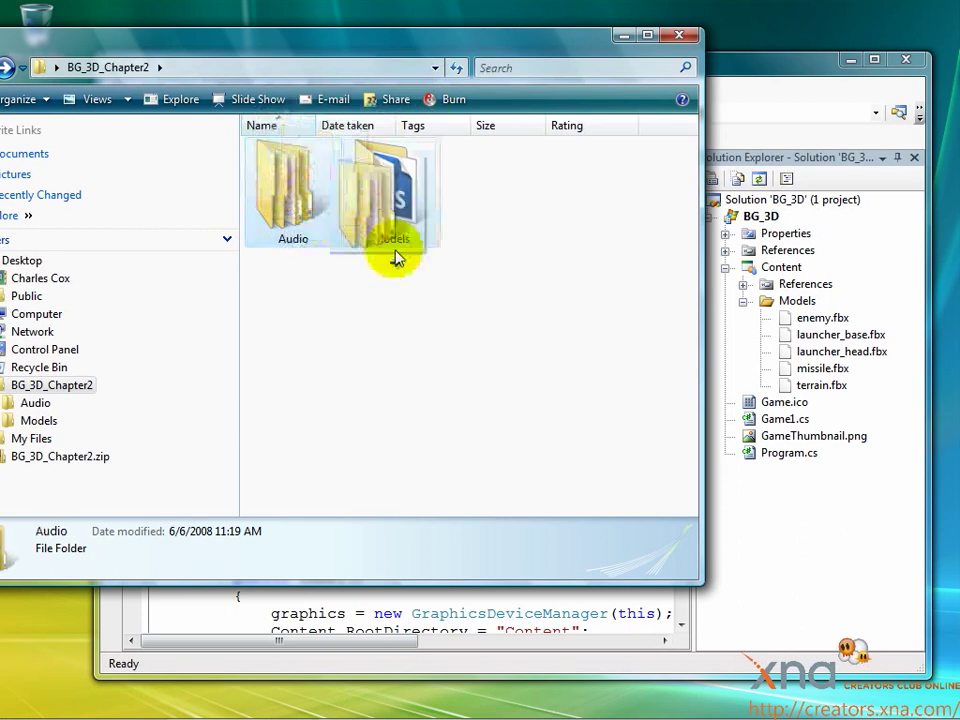
Drag the Audio folder from BG_3D_Chapter2 into the project's Content folder
{"action": "left_click", "coordinate": [784, 268]}
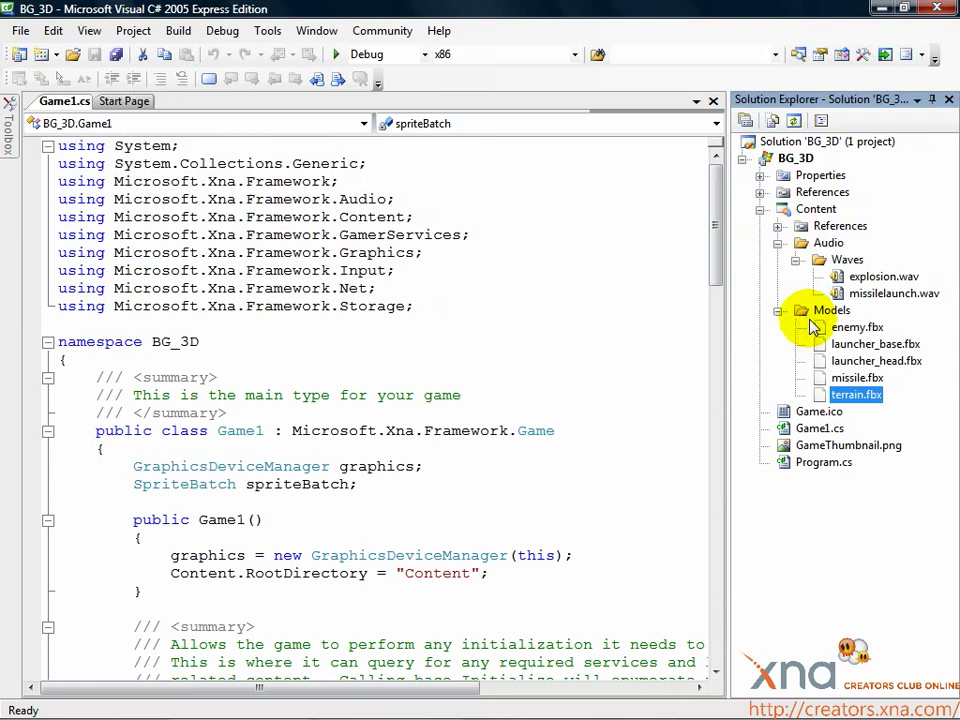
{"action": "mouse_move", "coordinate": [848, 260]}
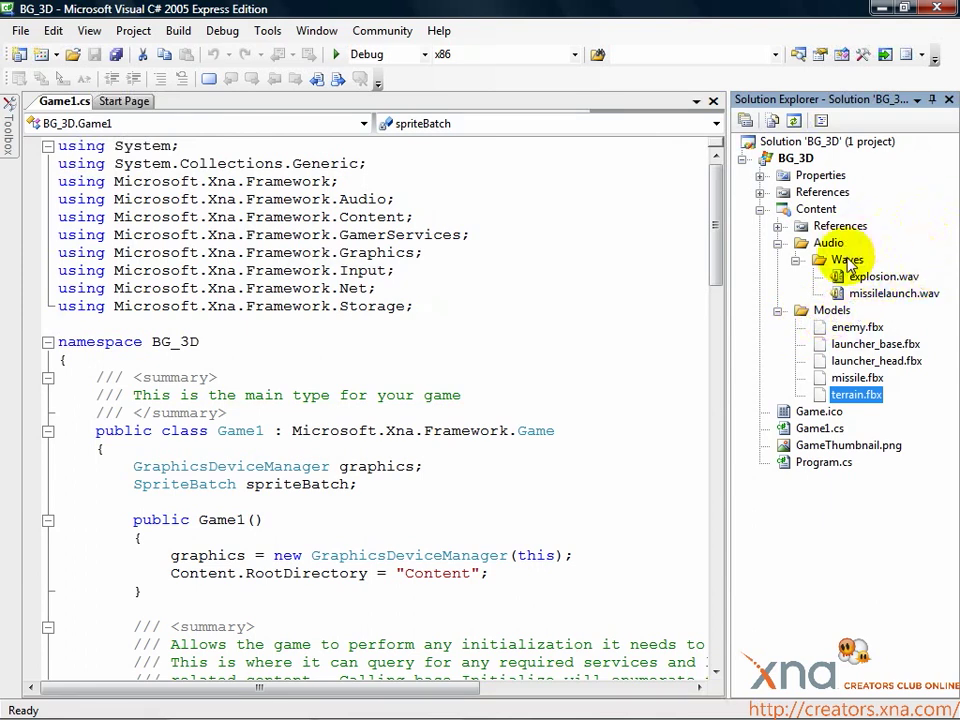
Bring up the Audio folder's context menu to reach Exclude From Project
{"action": "right_click", "coordinate": [848, 260]}
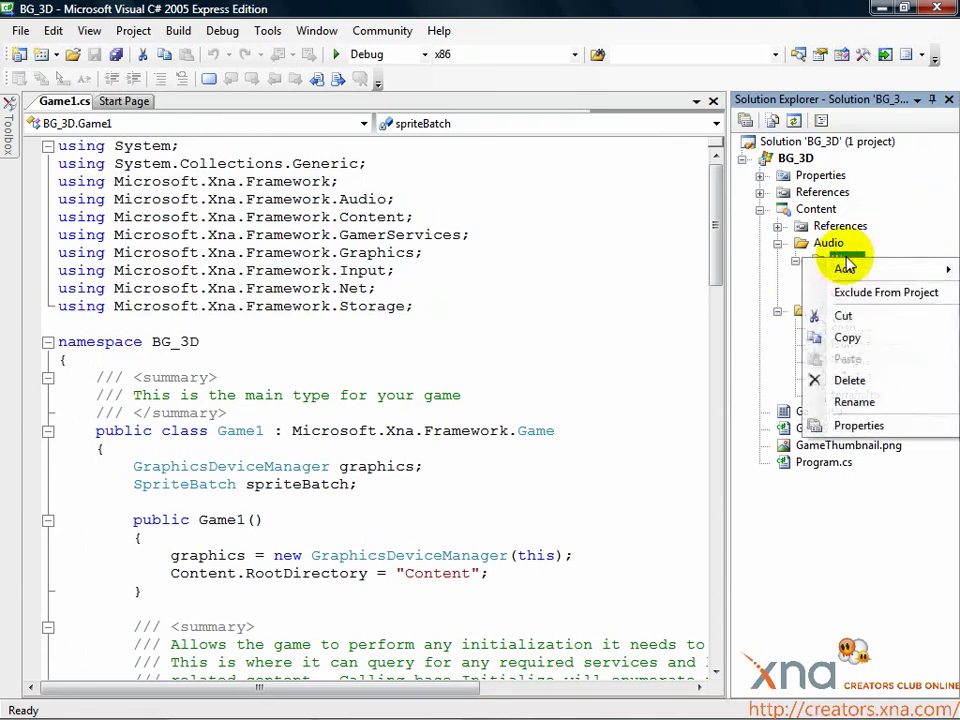
{"action": "mouse_move", "coordinate": [890, 292]}
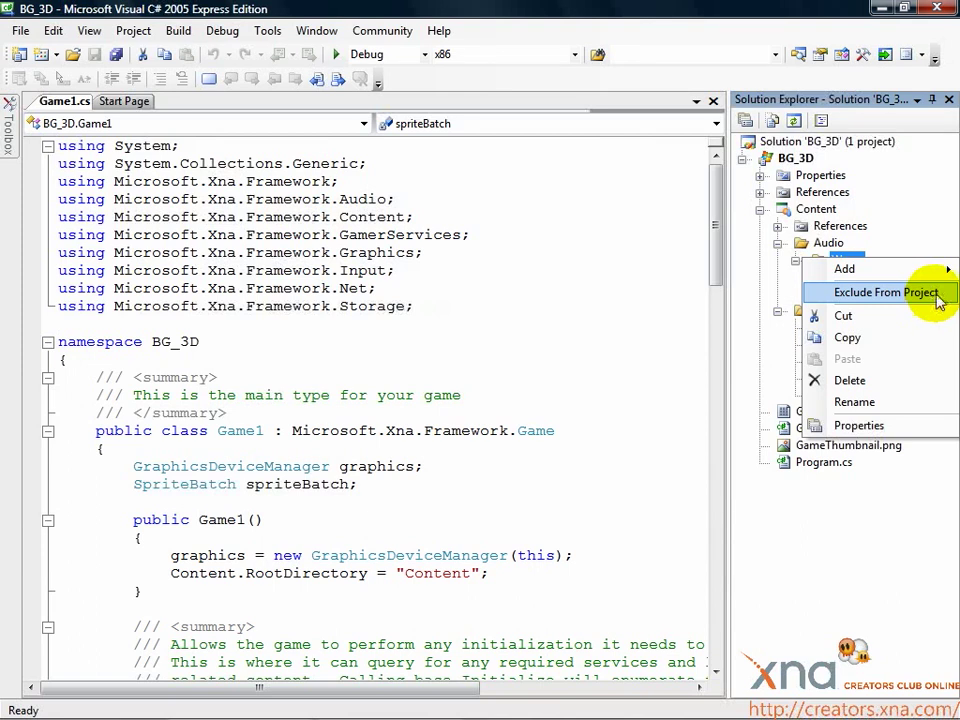